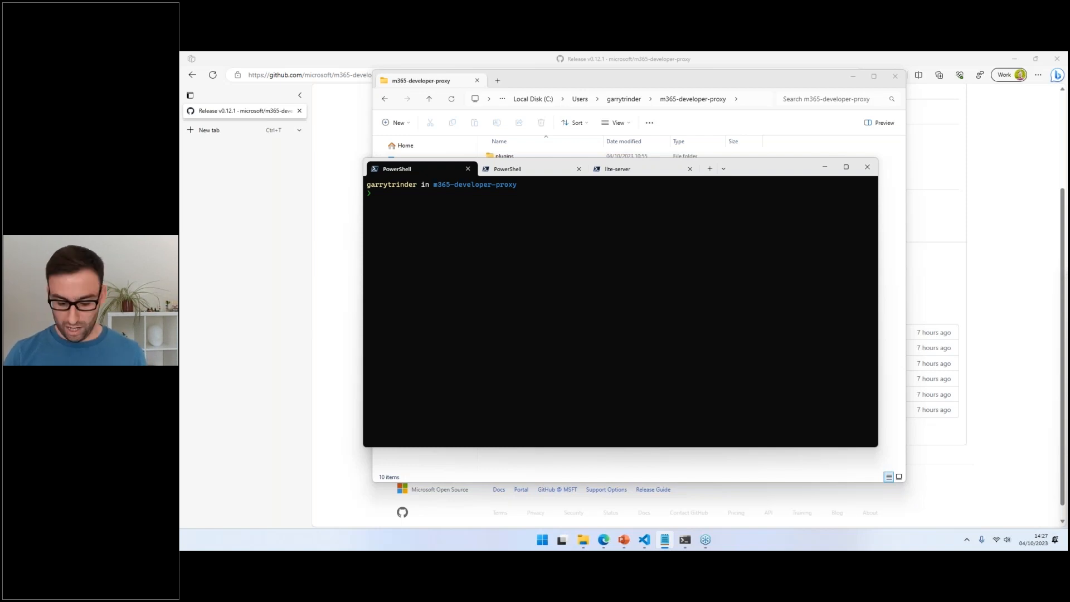
type("ls")
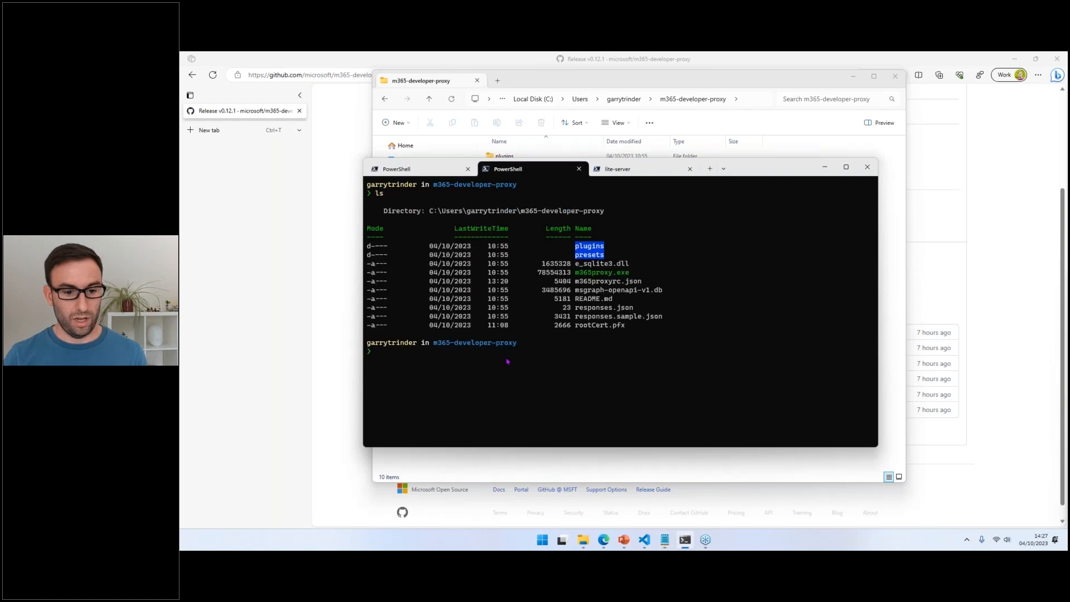
type("Invoke-WebRequest -Uri \"https://graph.microsoft.com/v1.0/me")
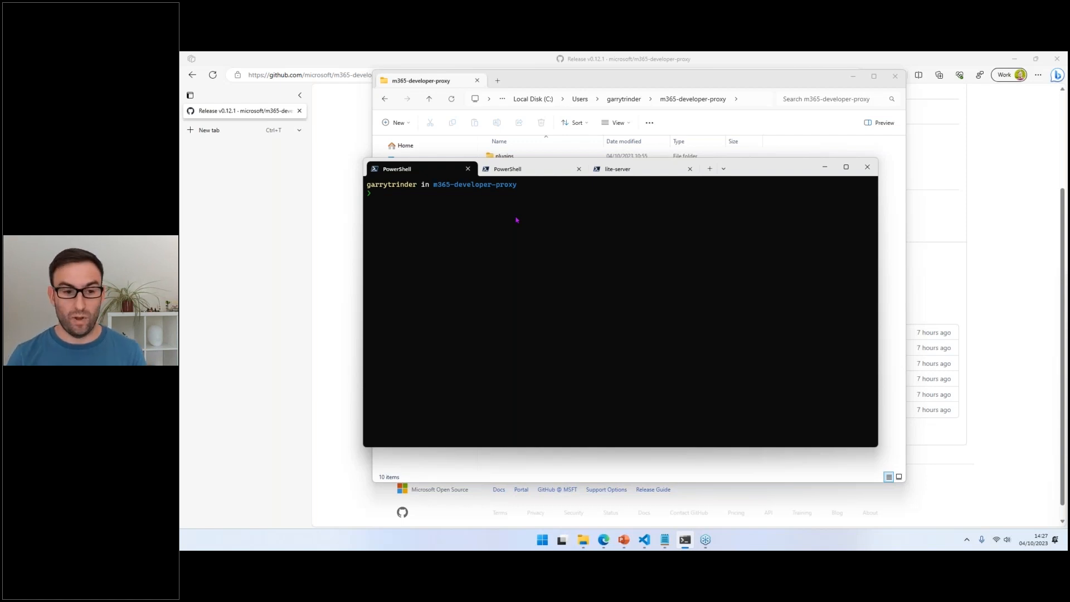
Launch m365proxy so it listens on port 8000 as the system HTTP/HTTPS proxy.
type("m365proxy")
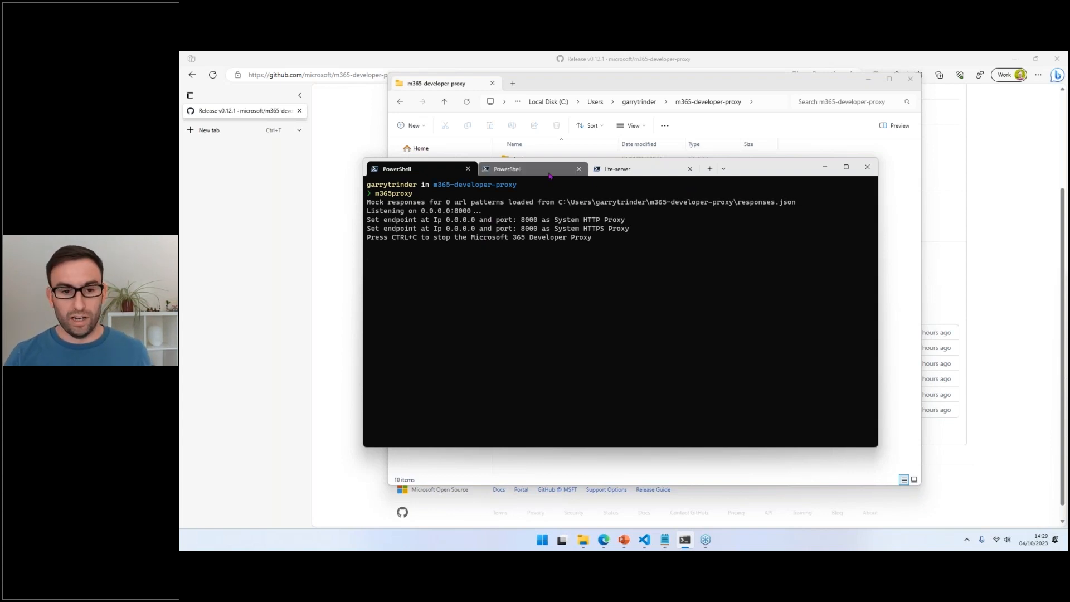
Move the second PowerShell session to its own window and snap both windows side by side.
left_click(578, 169)
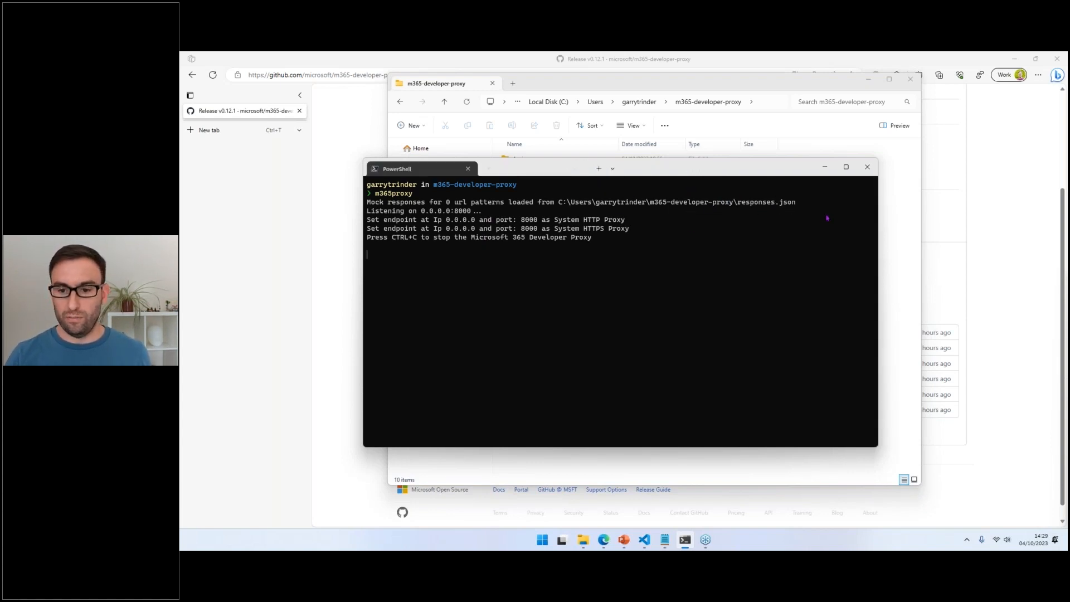
left_click(597, 168)
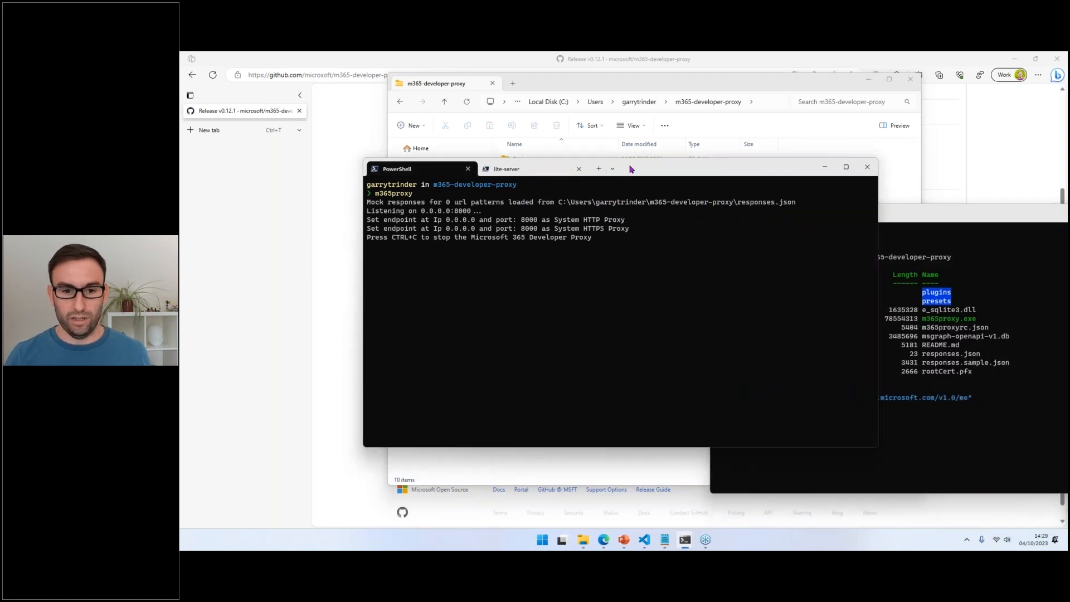
key("Win+Tab")
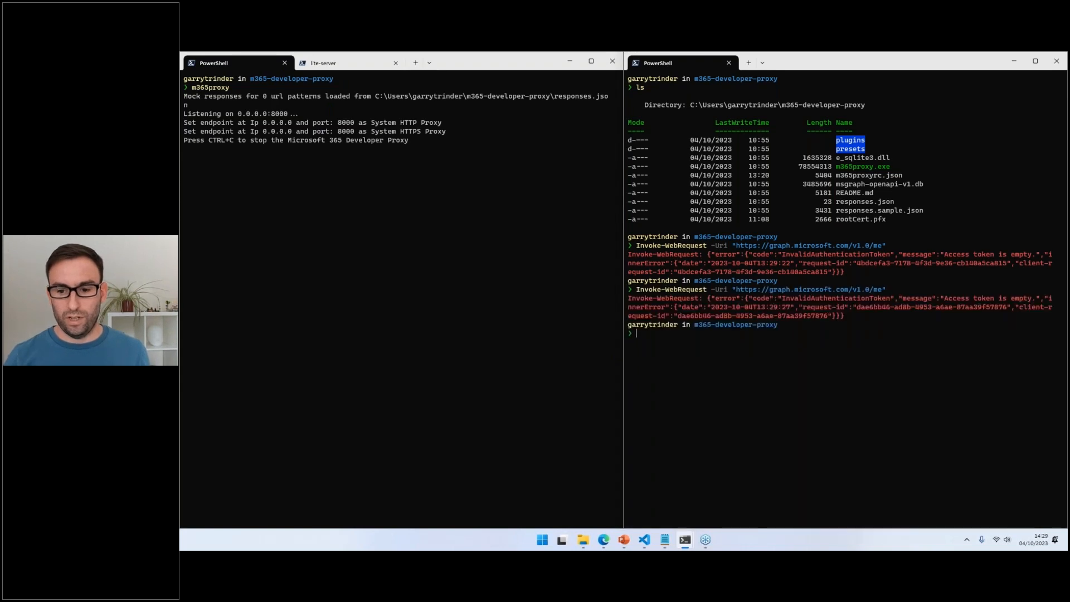
Retry the Graph /me Invoke-WebRequest and change into the m365-developer-proxy folder.
type("Invoke-WebRequest -Uri \"https://graph.microsoft.com/v1.0/me\"")
left_click(400, 152)
type("m365proxy")
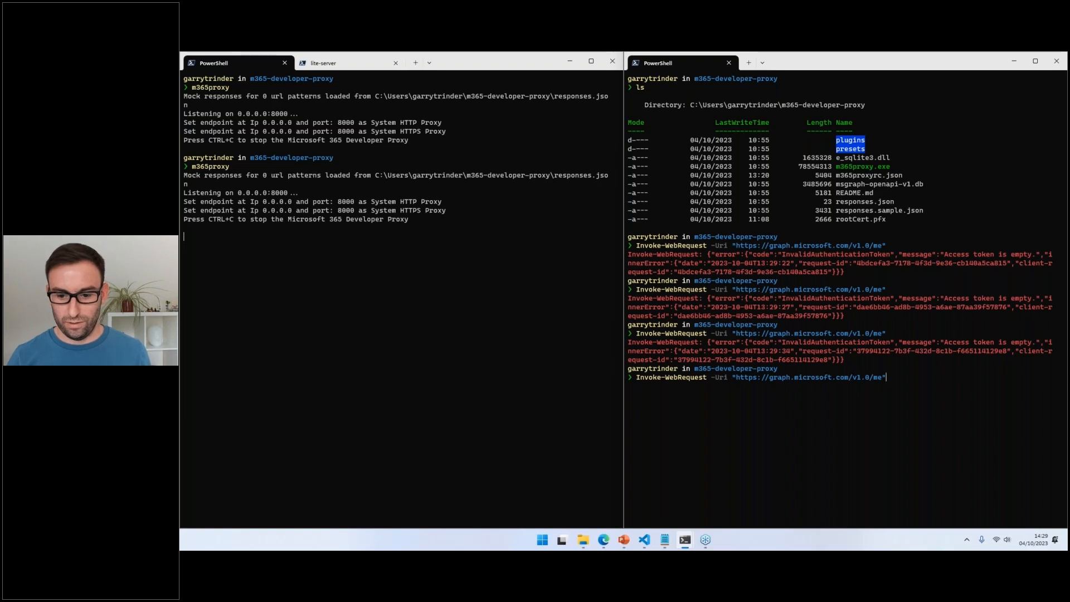
type("-")
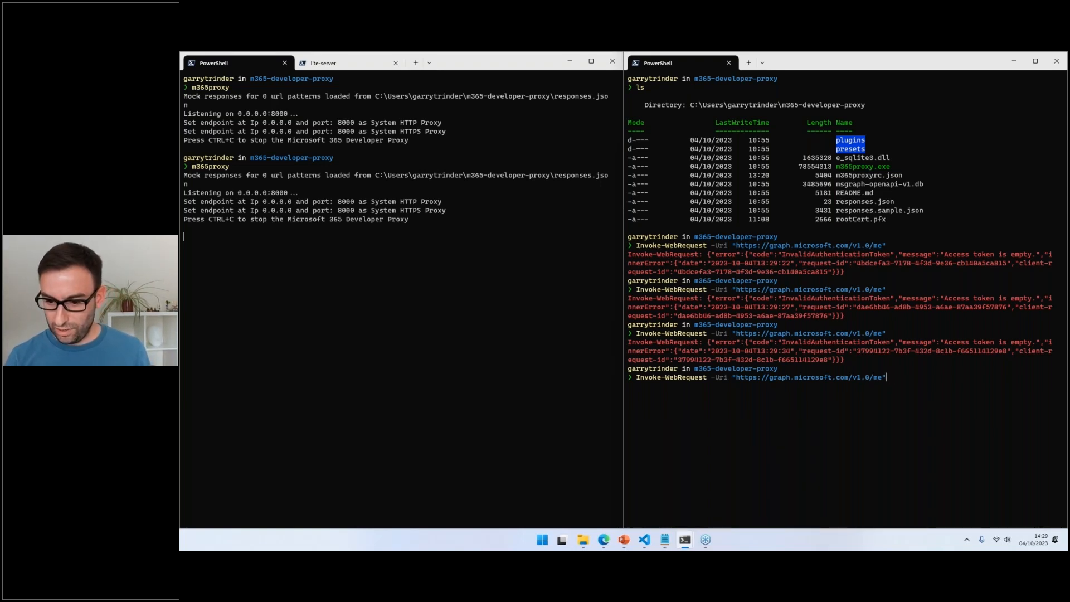
type("cd .\\m365-developer-proxy\\")
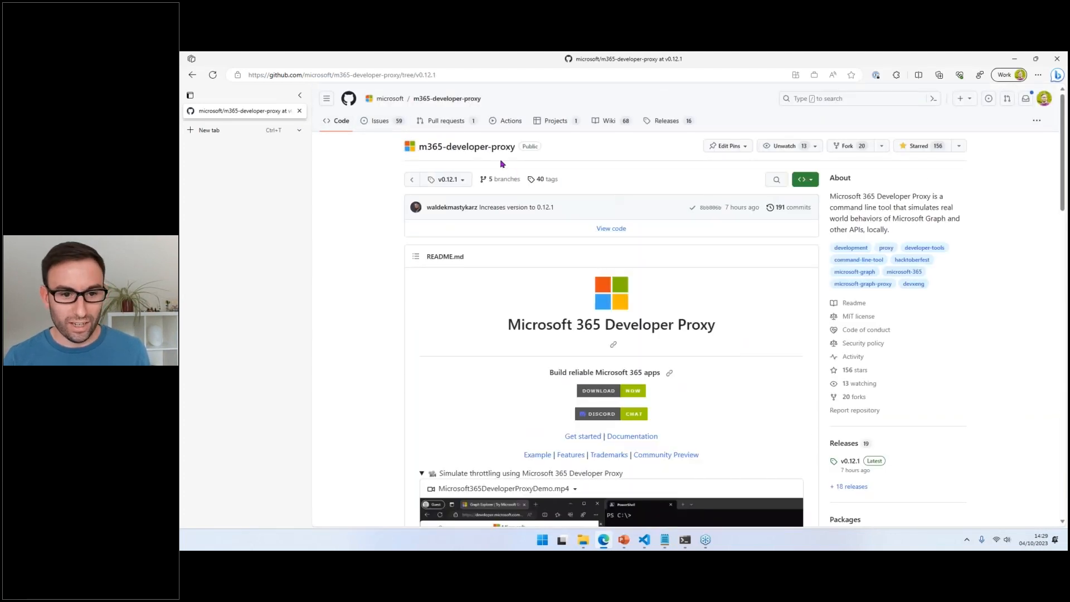
Browse the repository's Issues, then the Wiki's Get started and Installation pages.
left_click(379, 121)
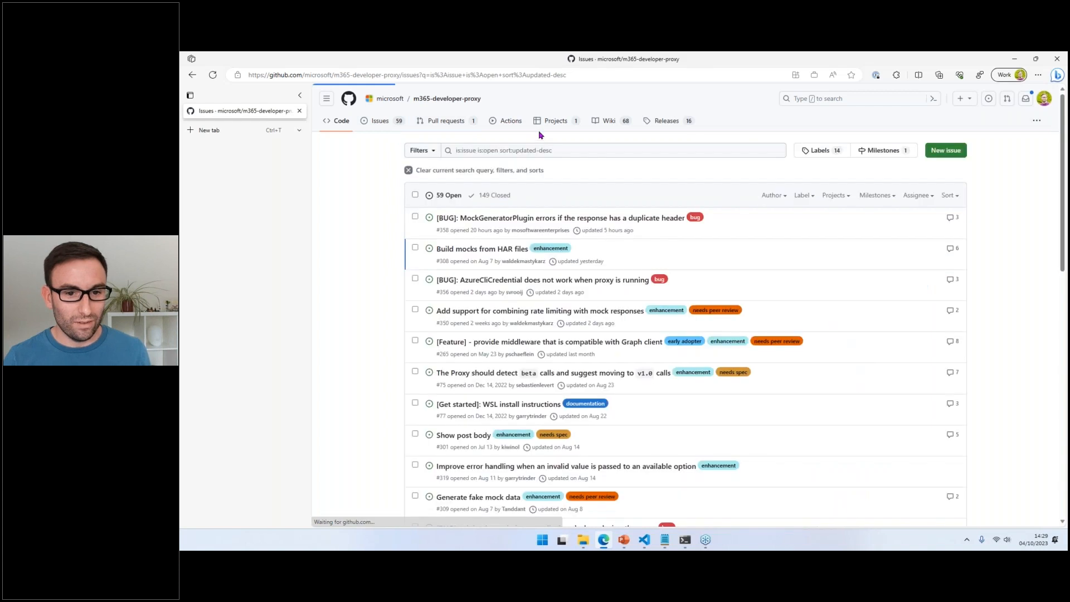
left_click(609, 121)
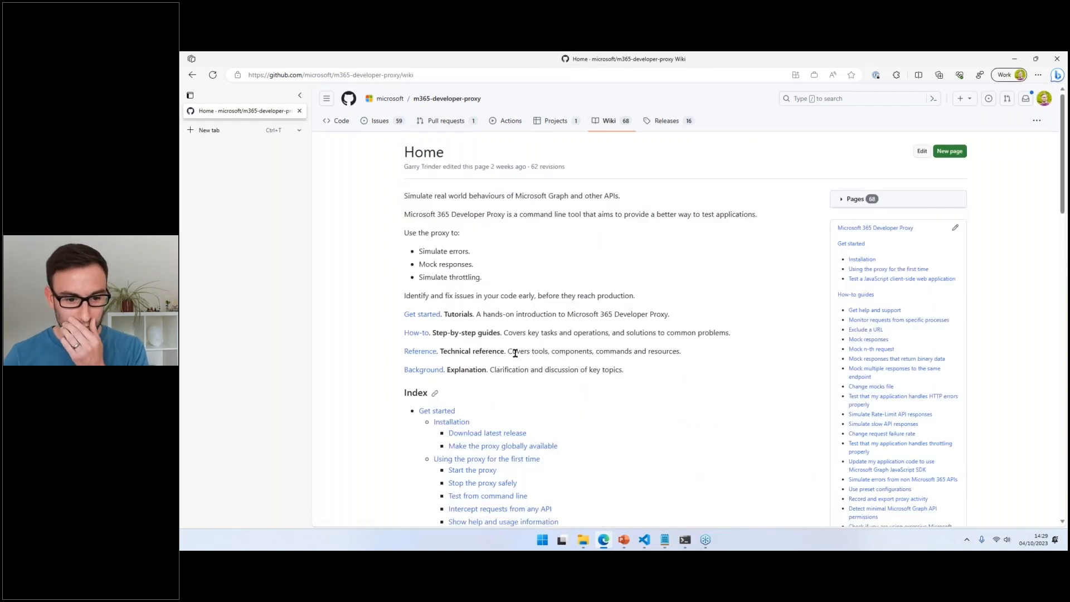
left_click(422, 314)
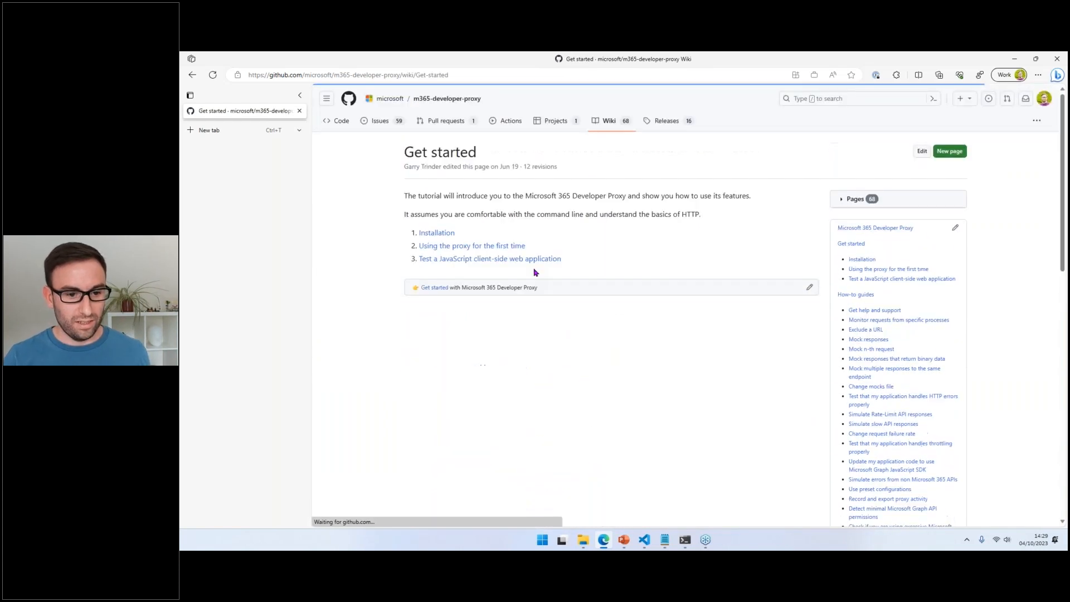
left_click(436, 232)
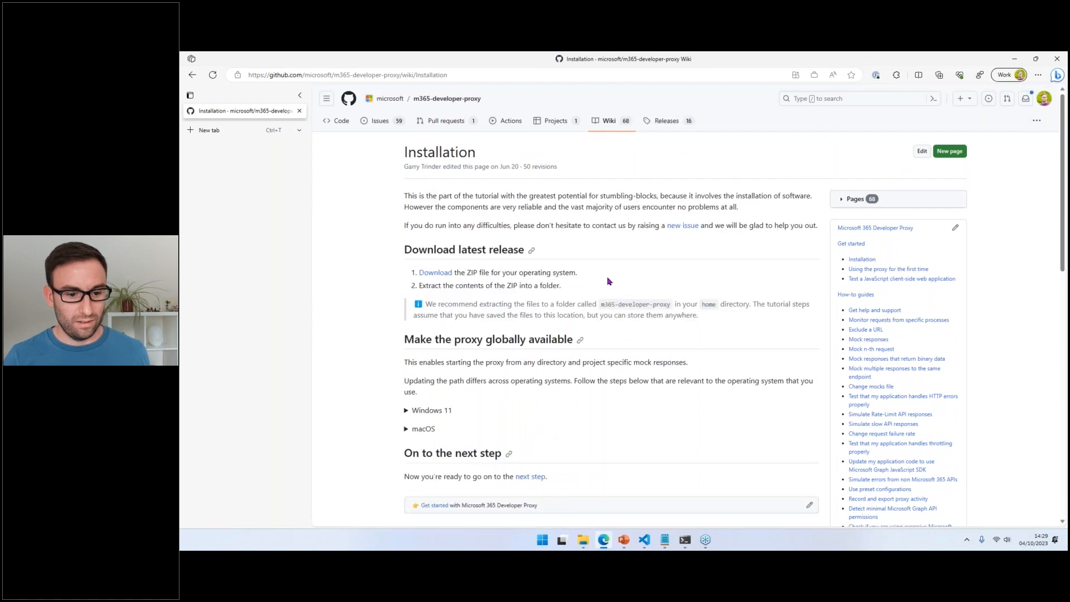
Reach 'Using the proxy for the first time' and expand its PowerShell command-line test example.
scroll("down", 3)
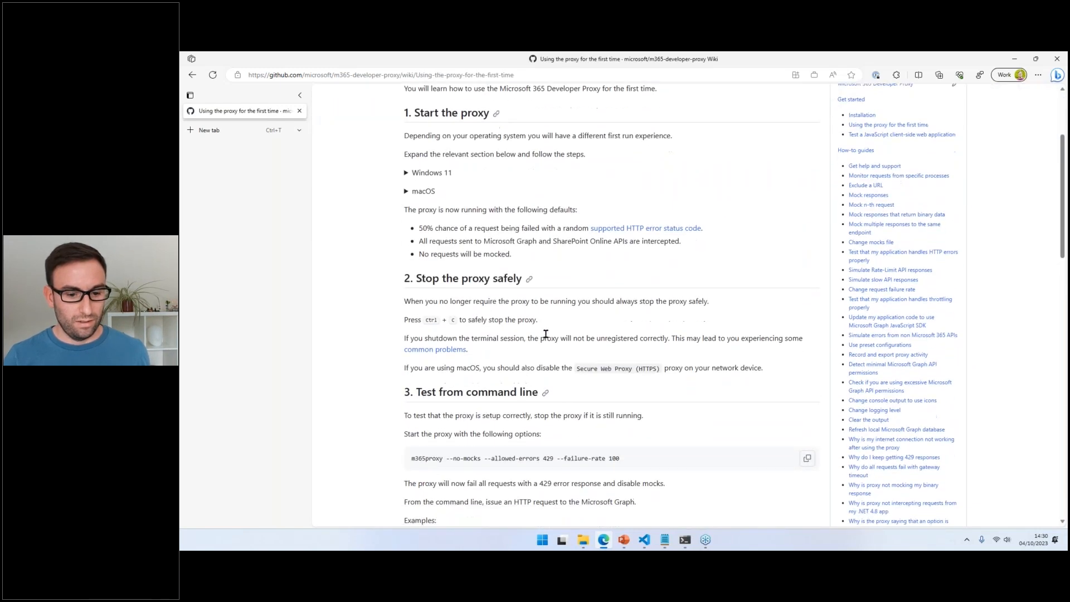
scroll("down", 3)
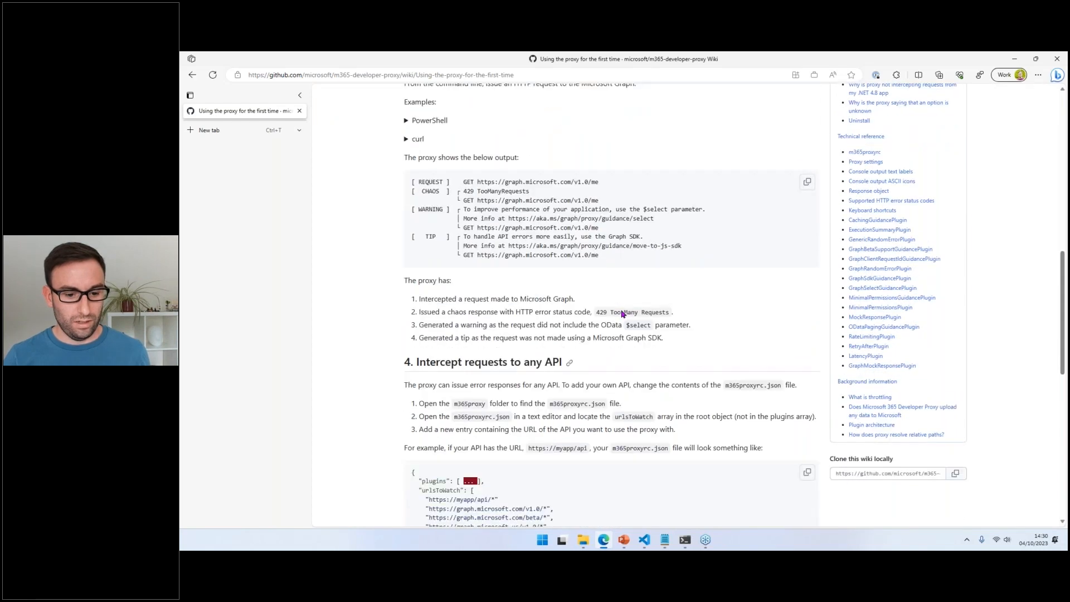
scroll("down", 3)
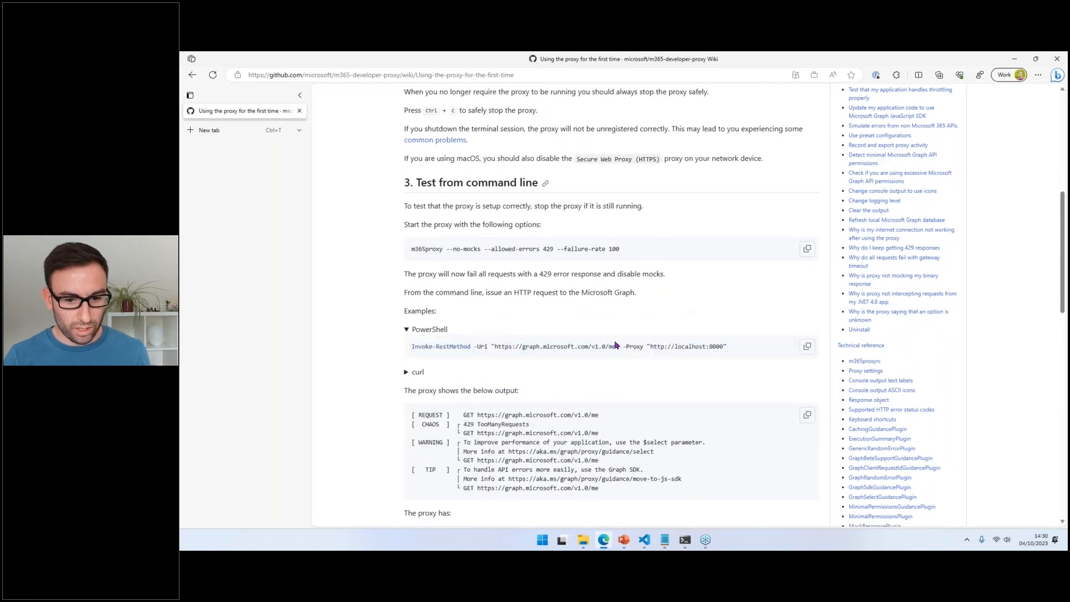
left_click(407, 329)
type("cd .\\m365")
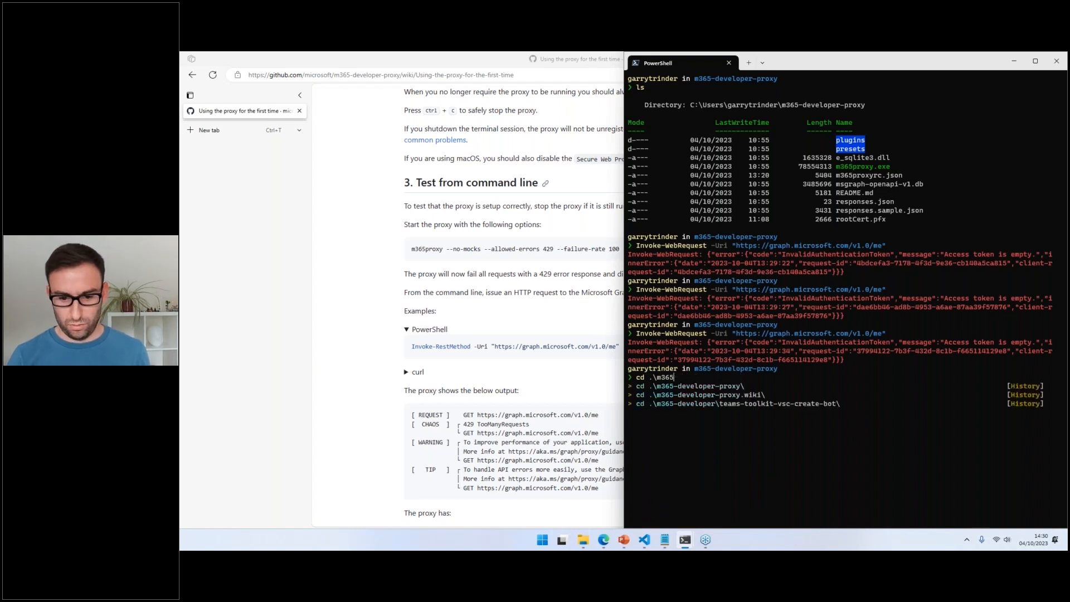
type("Invoke-RestMethod -Uri \"https://graph.microsoft.com/v1.0/me\" -Proxy \"http://localhost:8000\"")
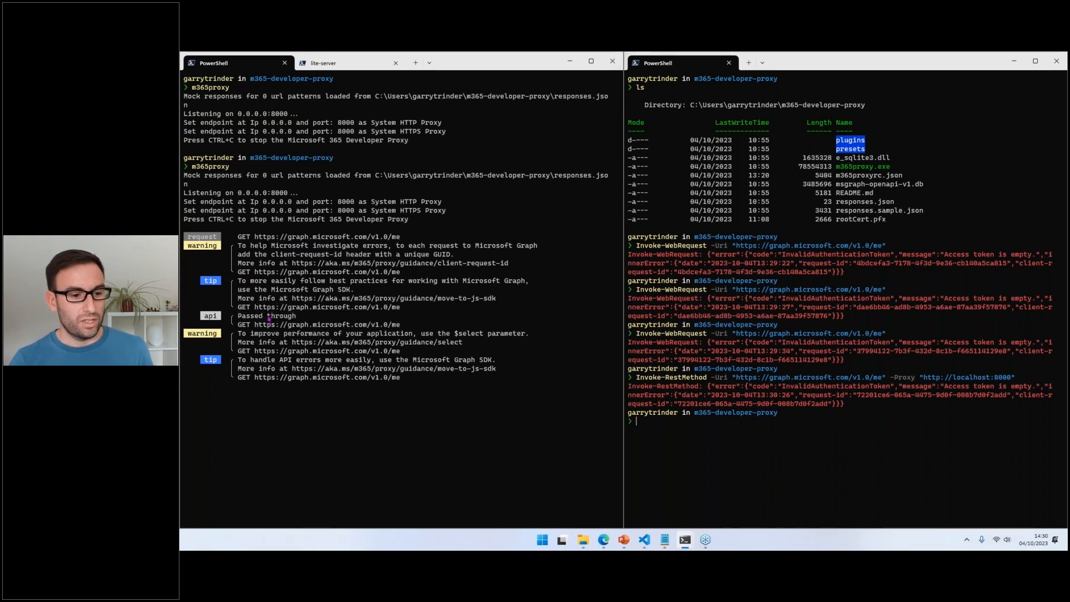
mouse_move(498, 333)
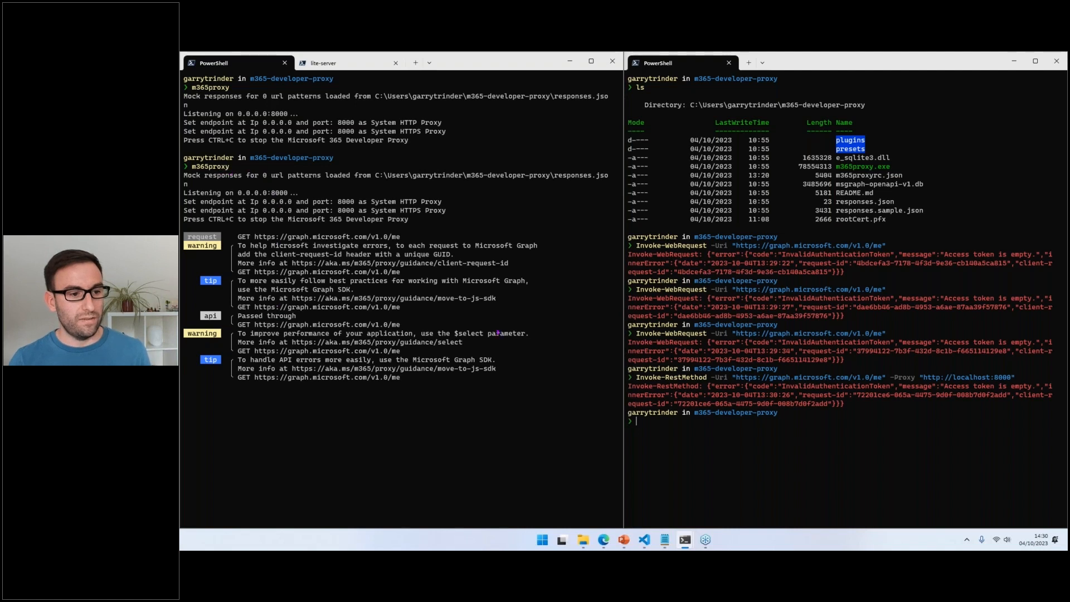
mouse_move(497, 327)
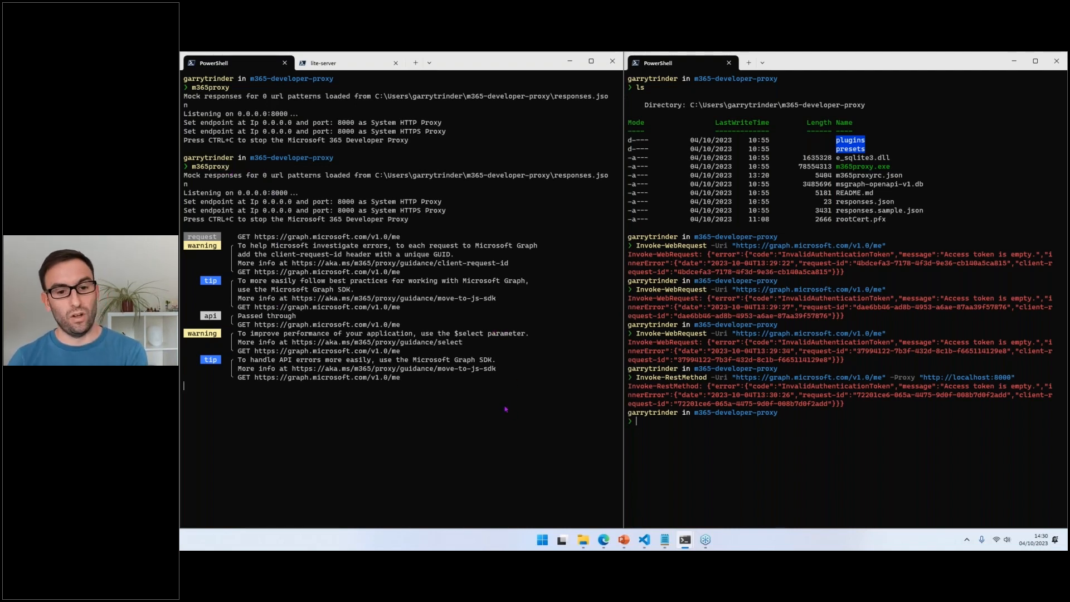
mouse_move(633, 502)
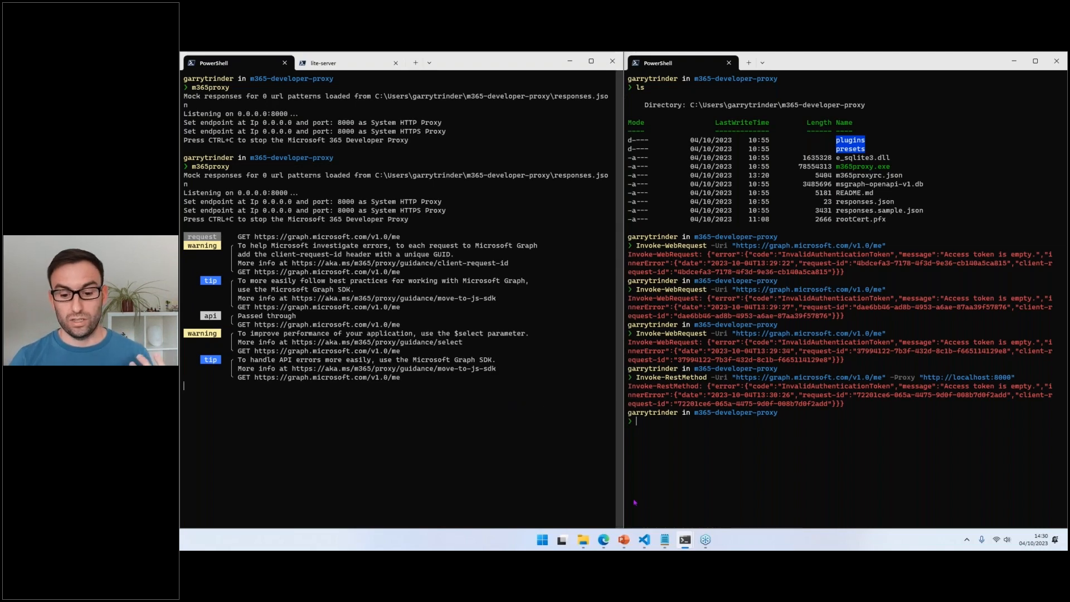
mouse_move(645, 539)
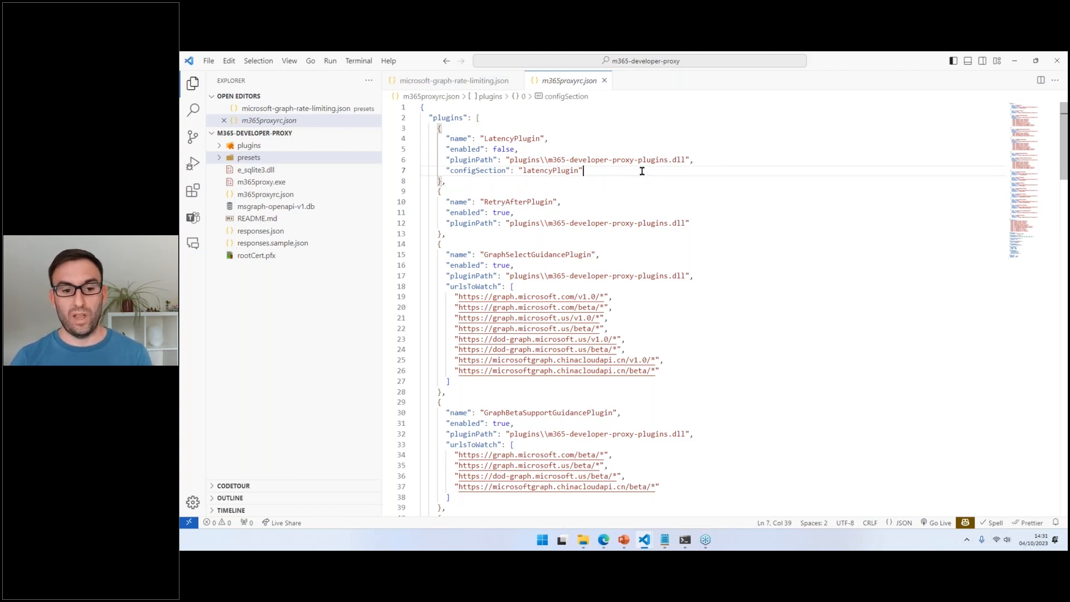
mouse_move(650, 188)
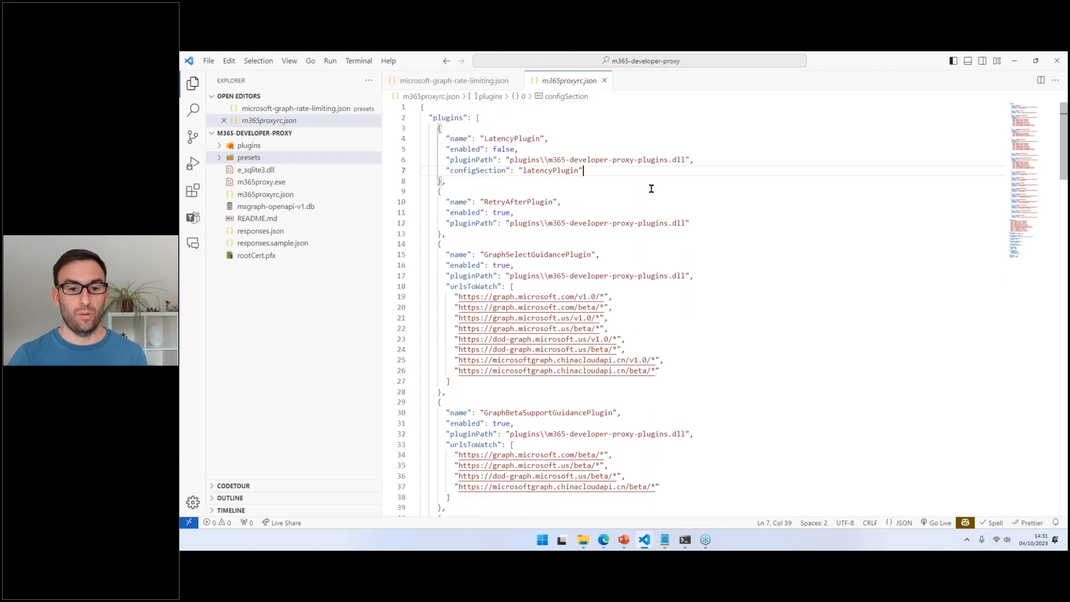
Select graphRandomErrorsPlugin in m365proxyrc.json and search the file for it.
scroll("down", 3)
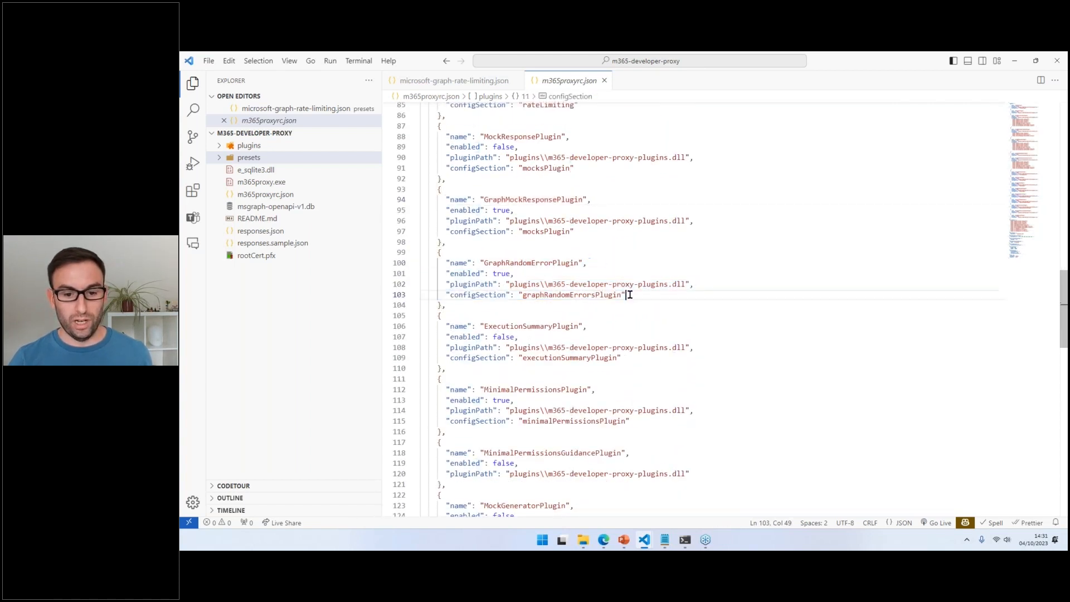
left_click_drag(439, 263, 447, 304)
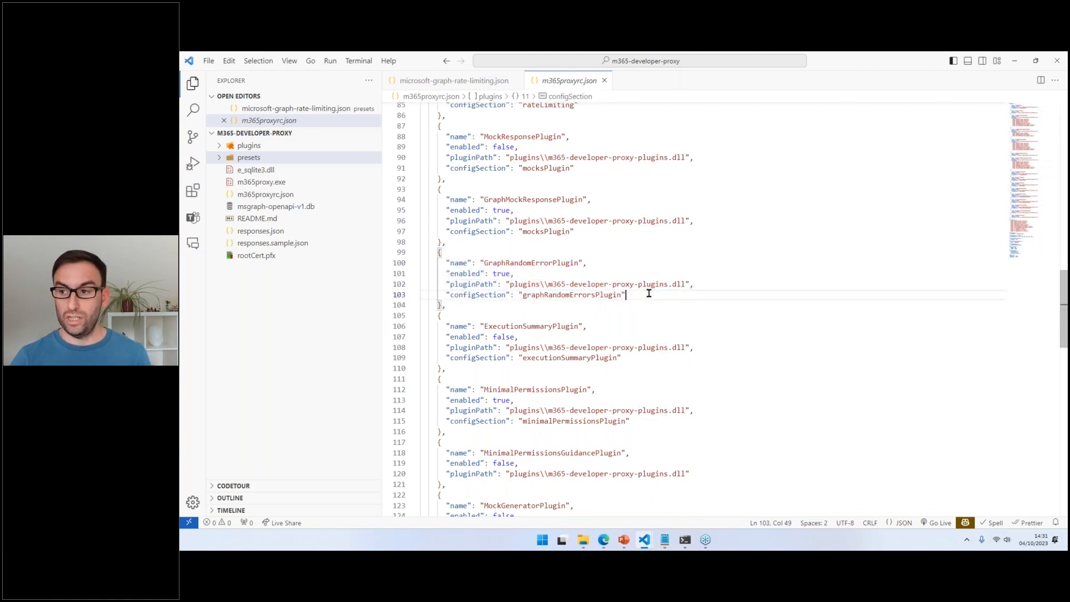
scroll("down", 3)
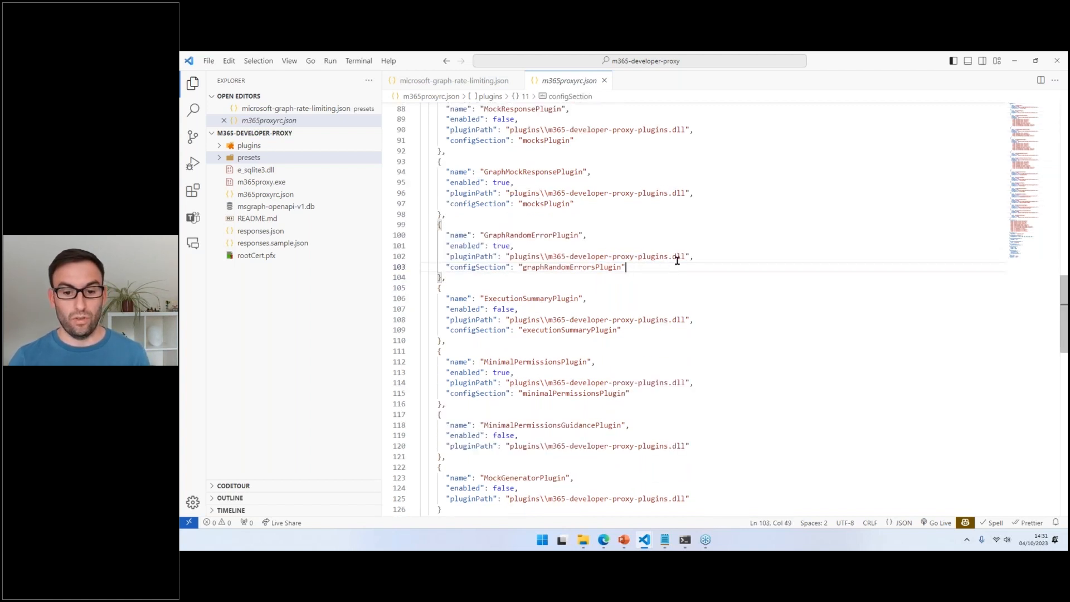
mouse_move(652, 265)
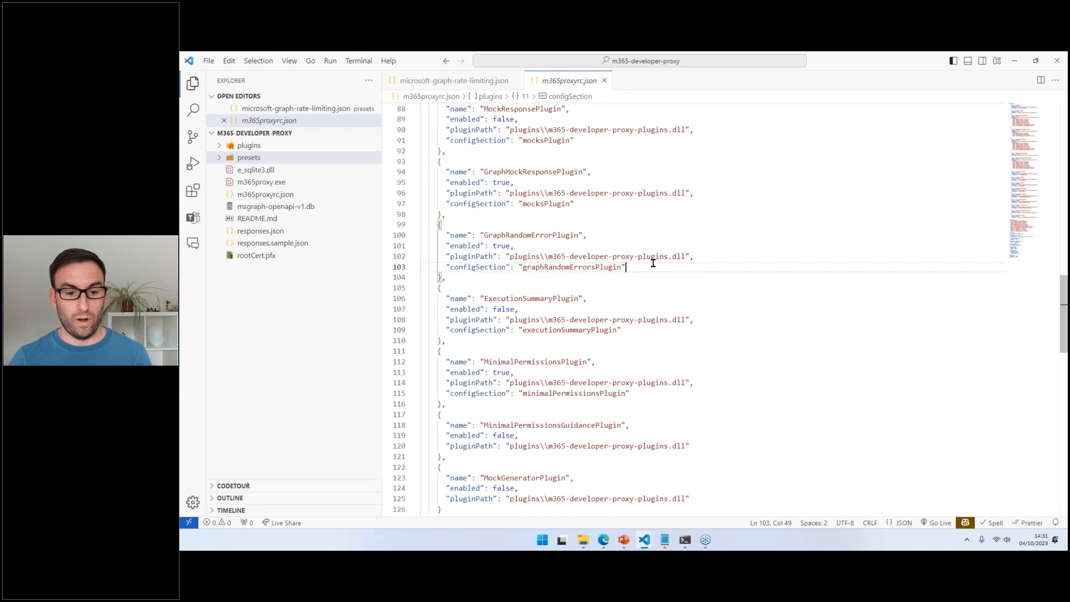
double_click(572, 266)
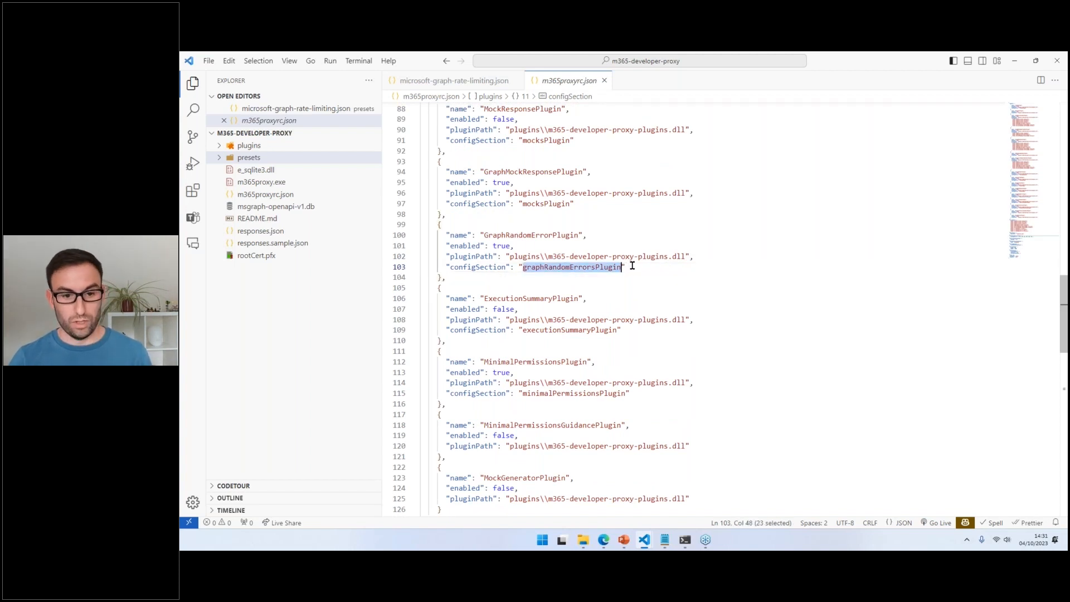
key("Ctrl+f")
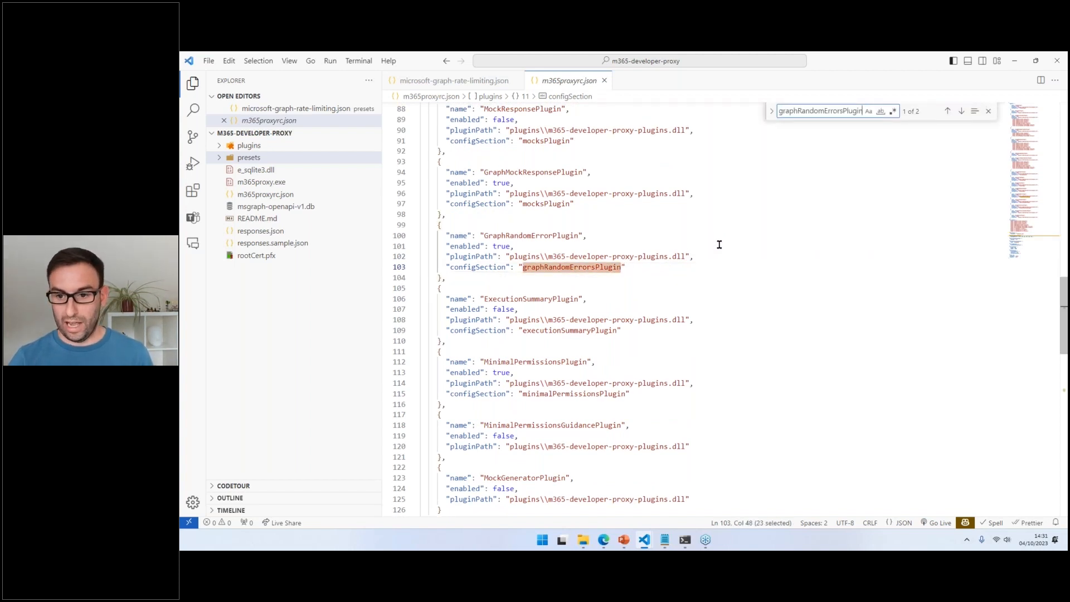
Jump to the graphRandomErrorsPlugin settings listing allowed errors 429, 500, 502, 503, 504, 507 and rate 50.
left_click(962, 111)
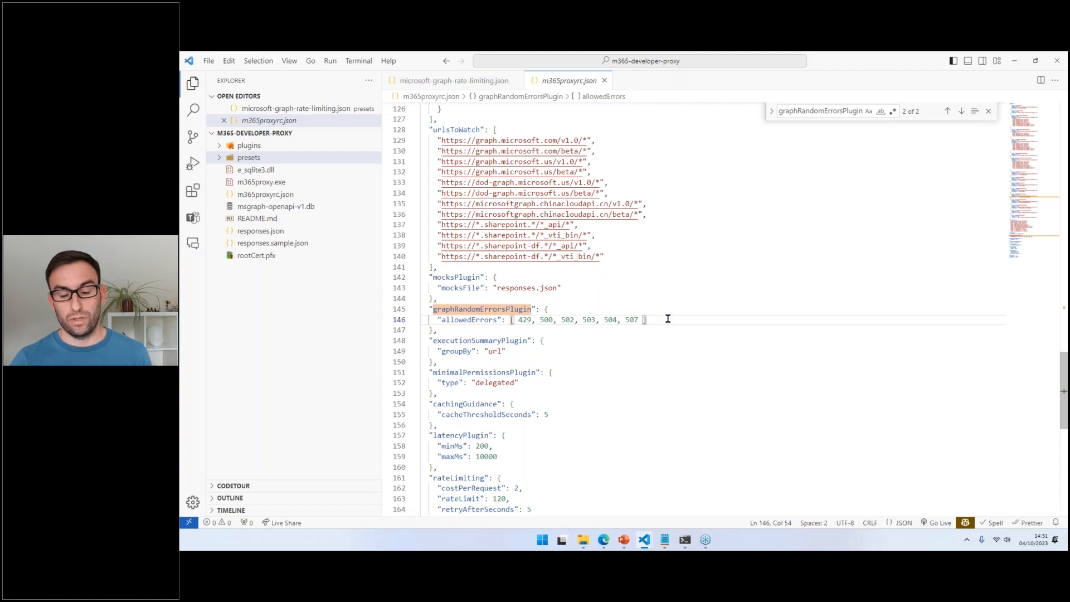
scroll("down", 3)
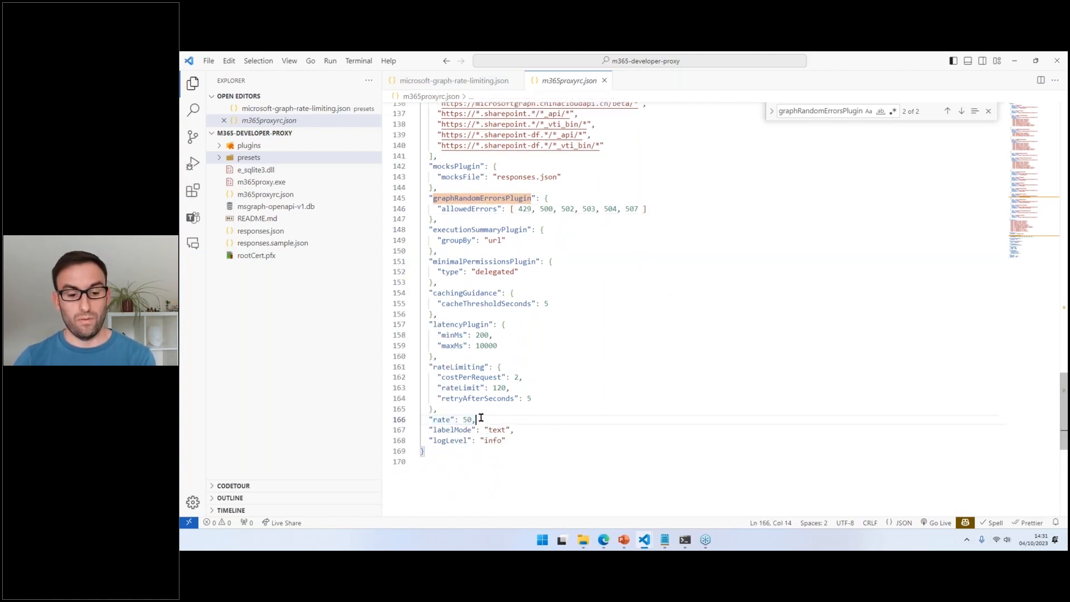
mouse_move(593, 378)
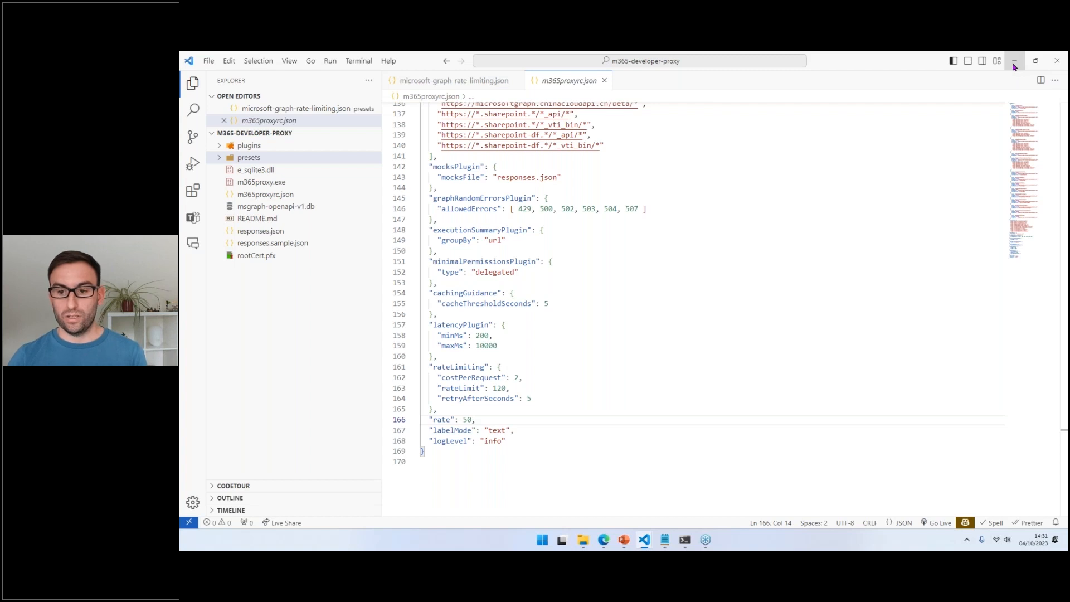
mouse_move(685, 540)
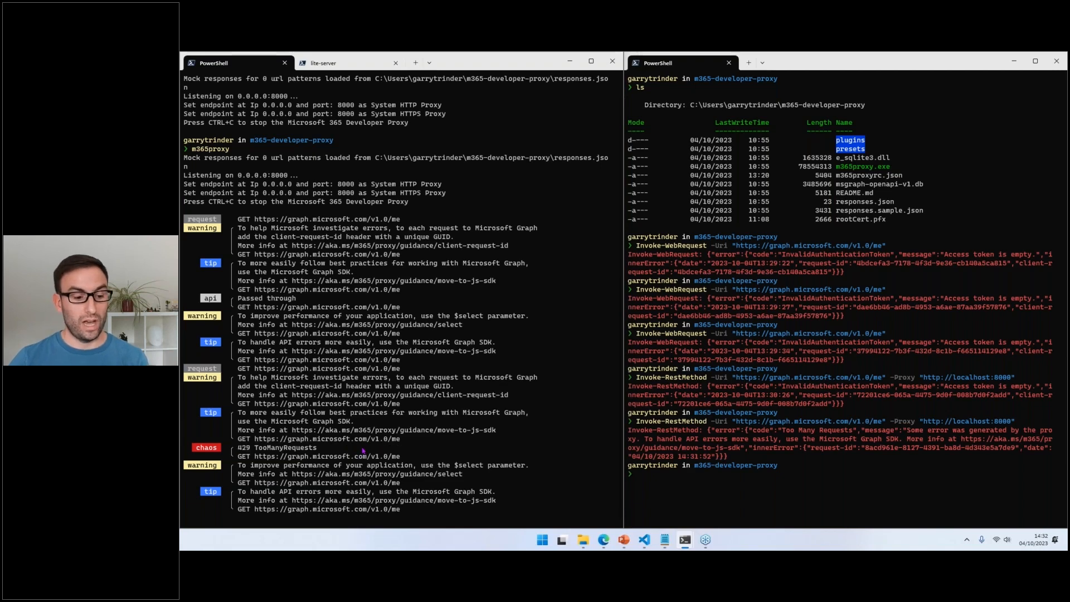
mouse_move(614, 478)
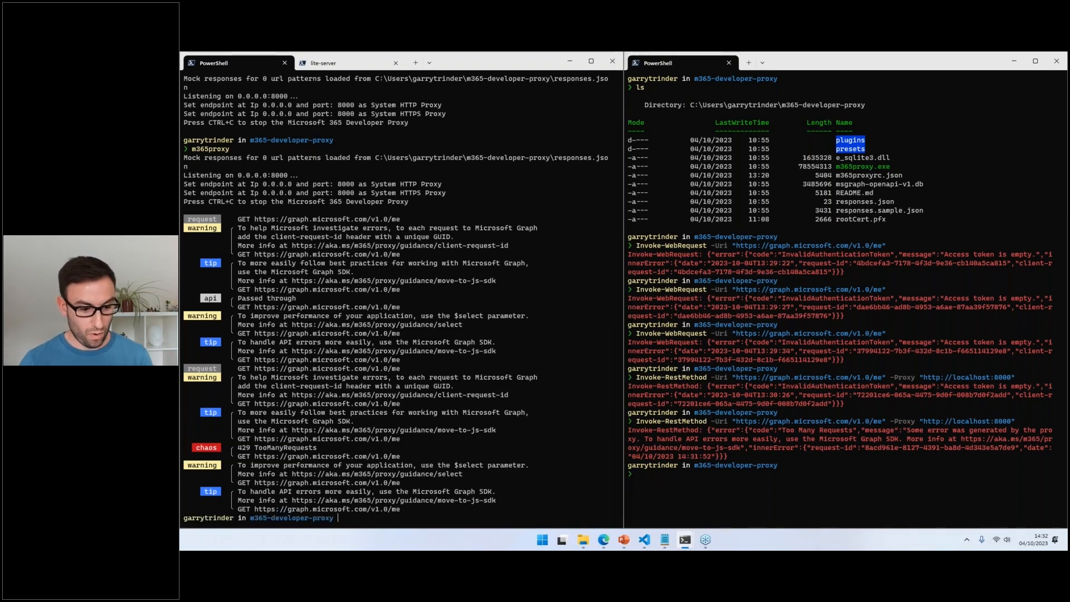
Stop the running proxy and start typing a new m365proxy command at the prompt.
type("m365proxy --failure-rate 0")
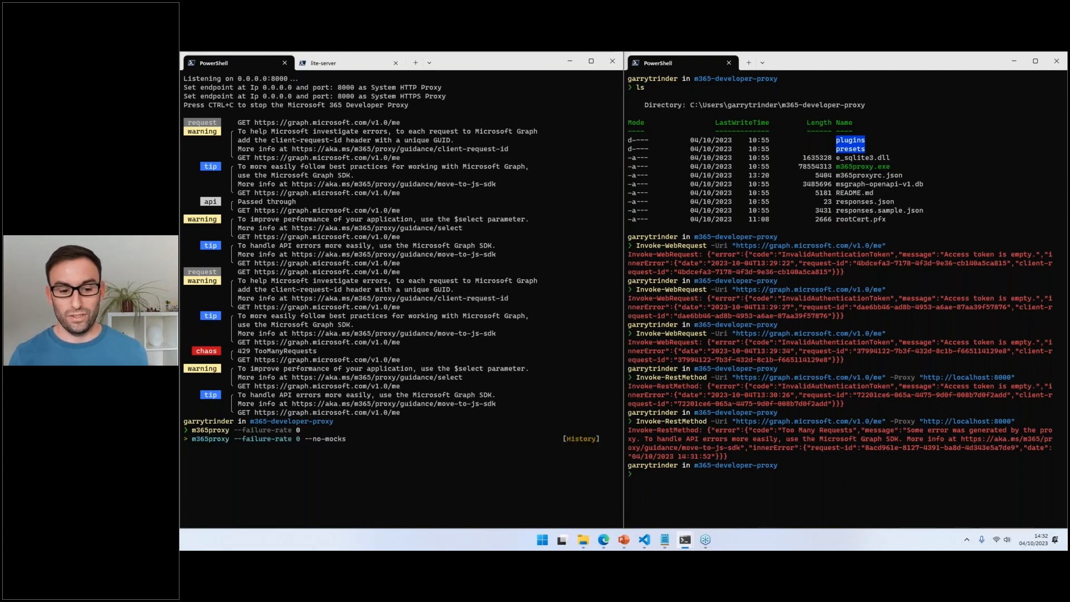
type("m365")
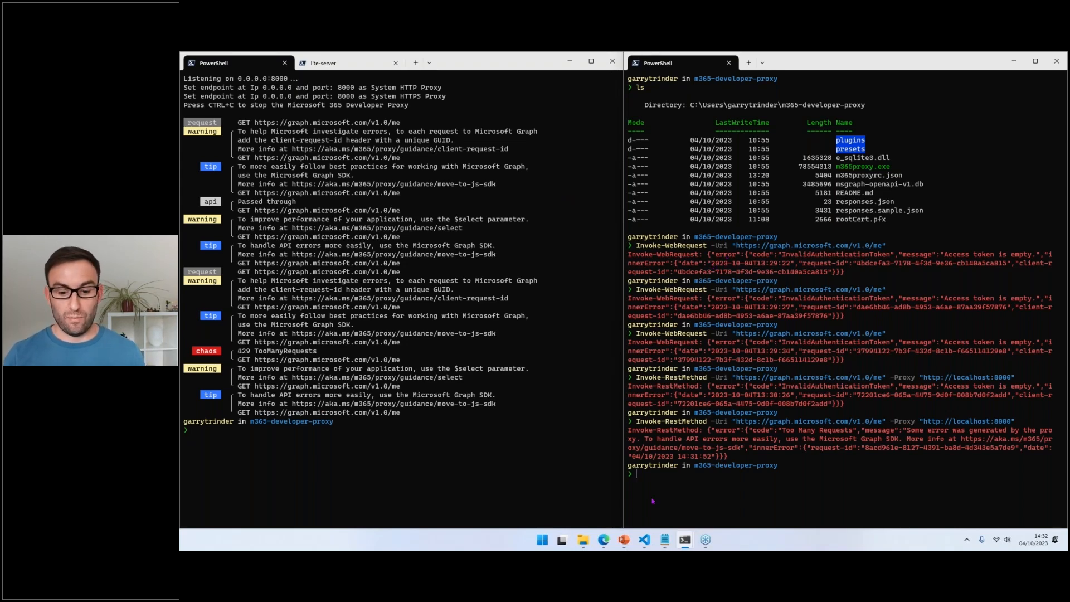
Open Graph Explorer via its aka.ms address in a new Edge tab with a GET v1.0/me query ready.
type("graphRandomErrorsPlugin")
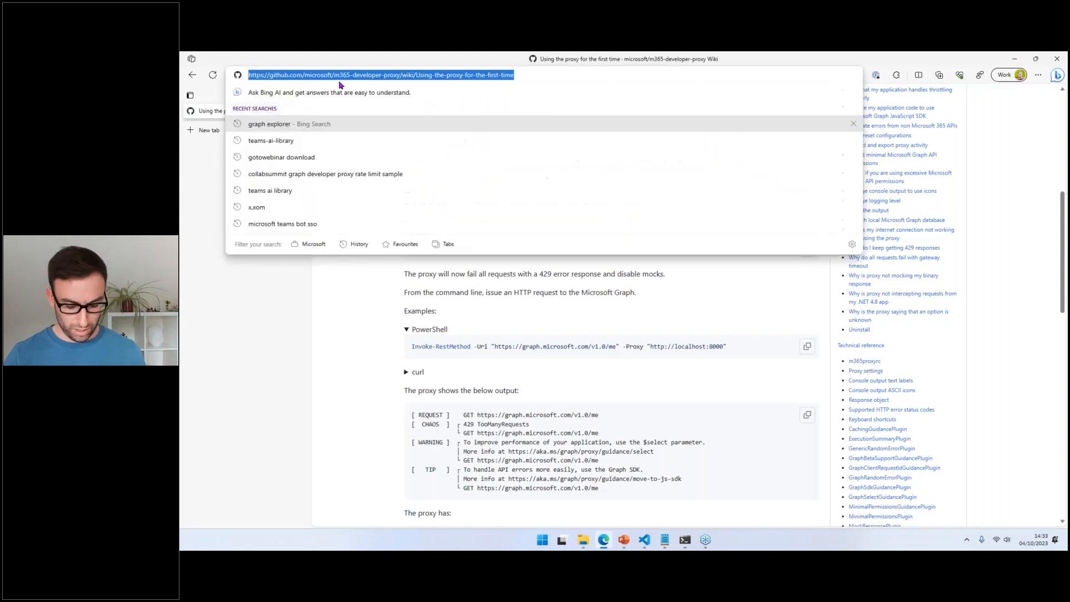
type("aka.ms/")
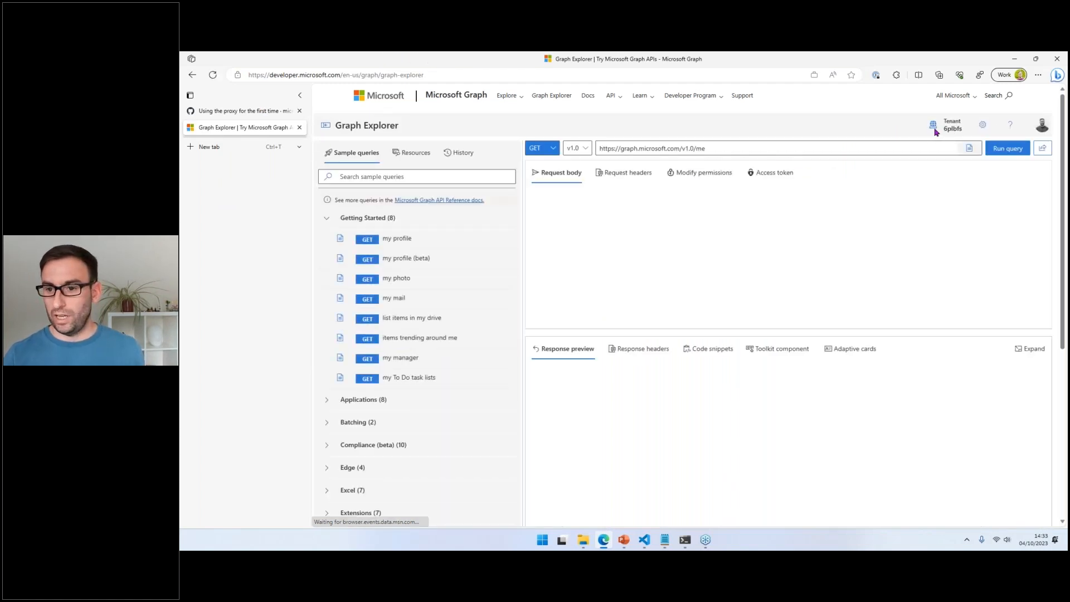
left_click(728, 149)
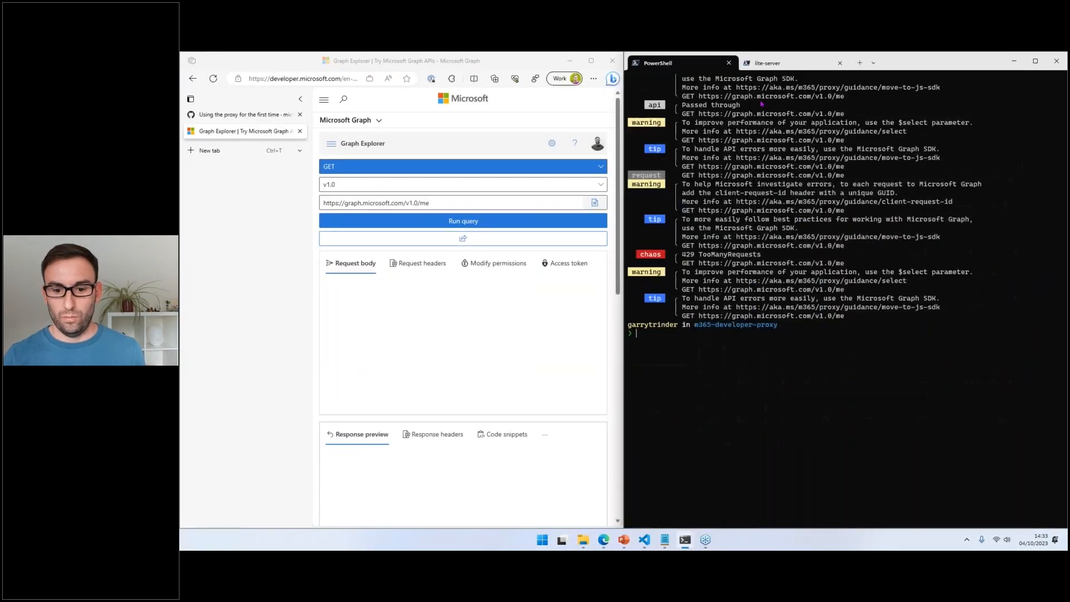
Clear the terminal and enter m365proxy --failure-rate 70 --allowed-errors 429.
type("clear")
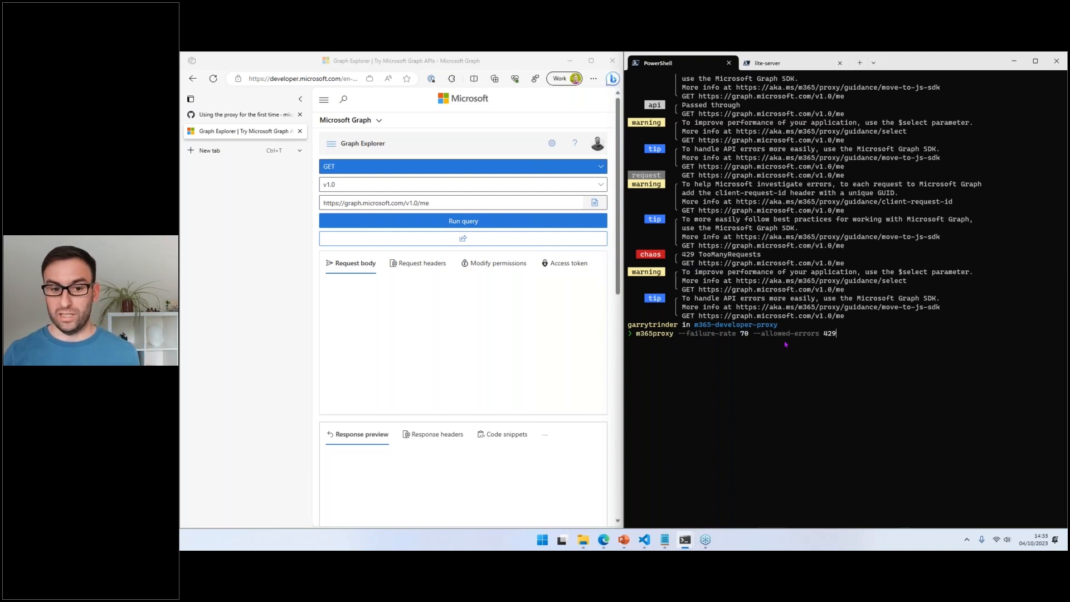
left_click(463, 203)
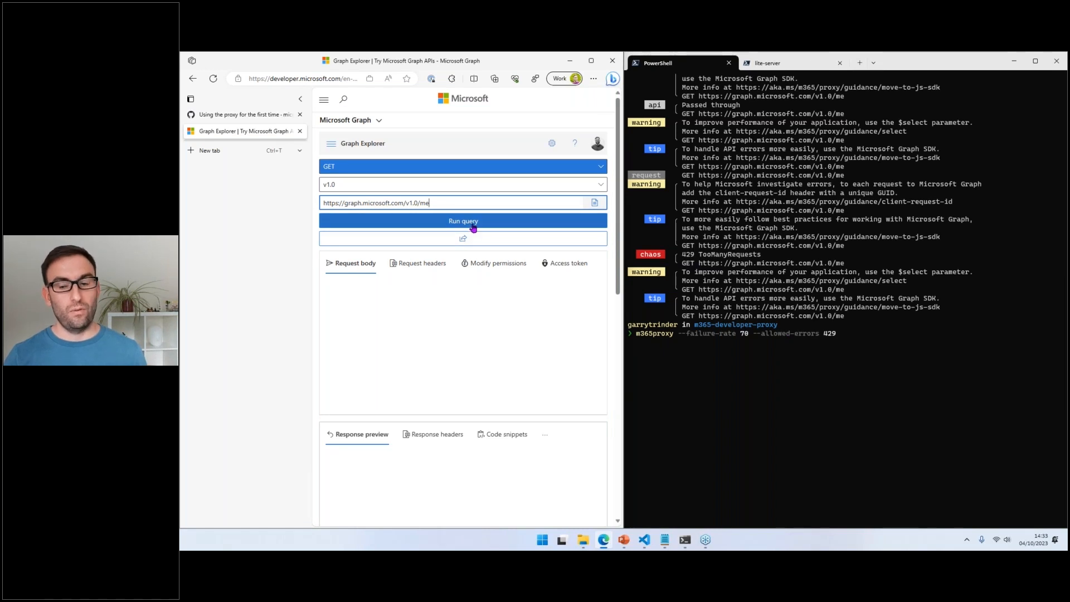
mouse_move(457, 278)
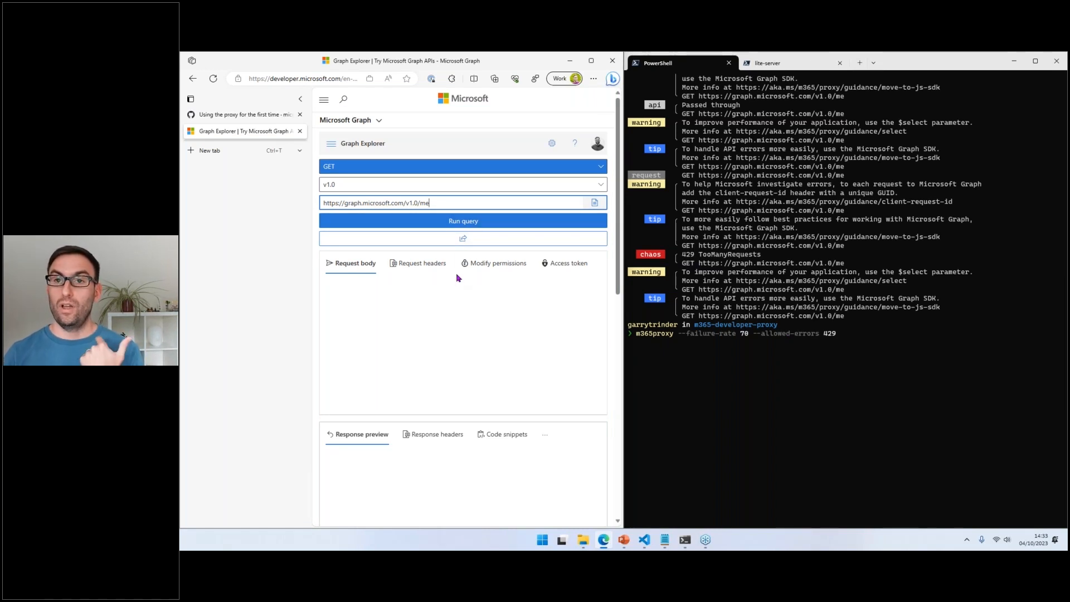
mouse_move(446, 282)
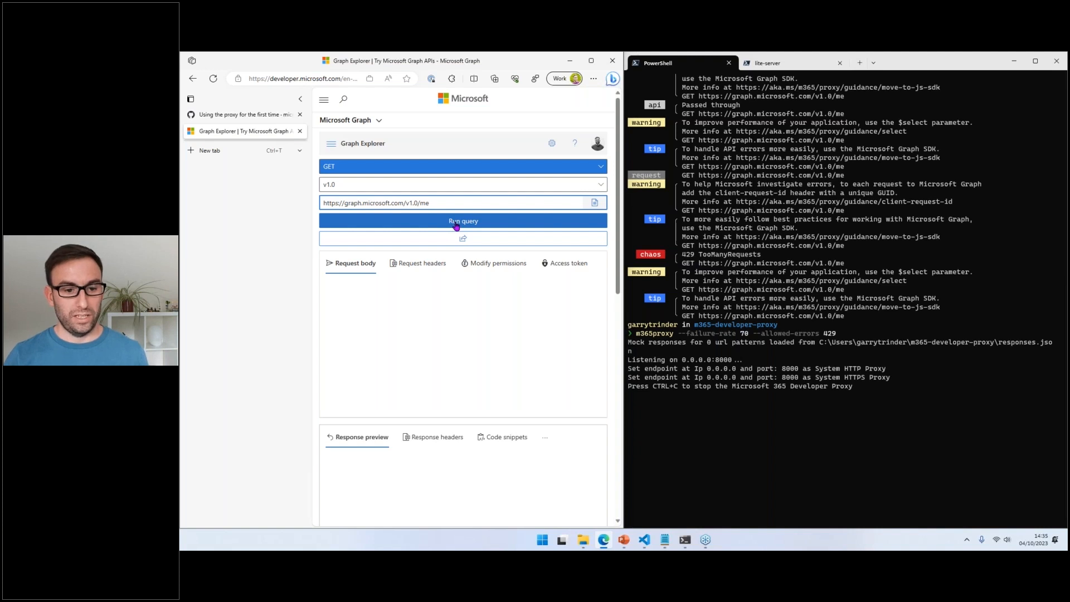
Run the /me query repeatedly until the proxy stops returning 429 and the response shows OK 200.
left_click(463, 220)
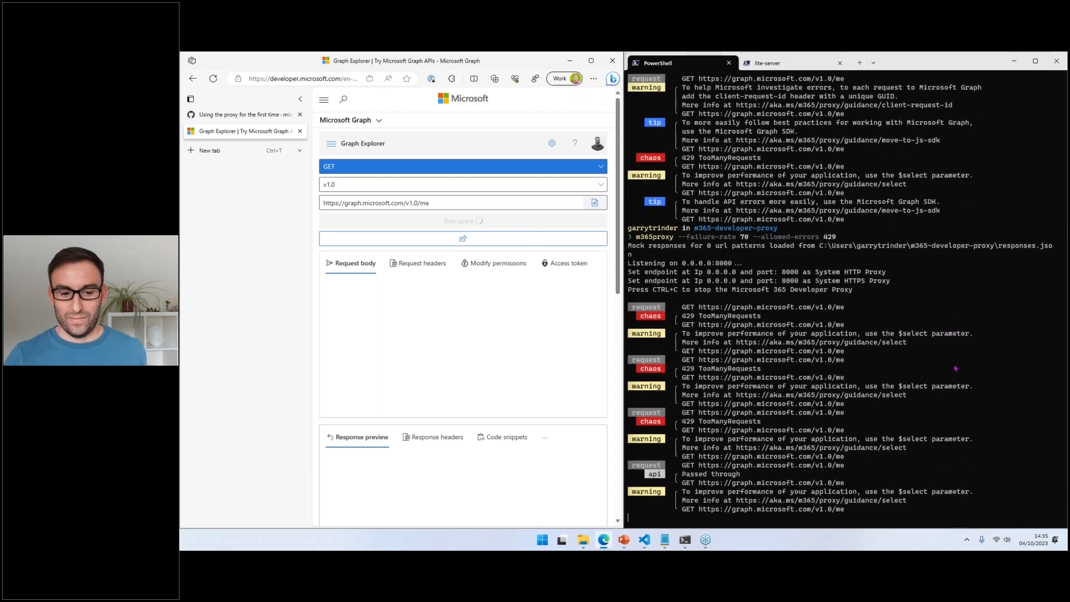
left_click(463, 221)
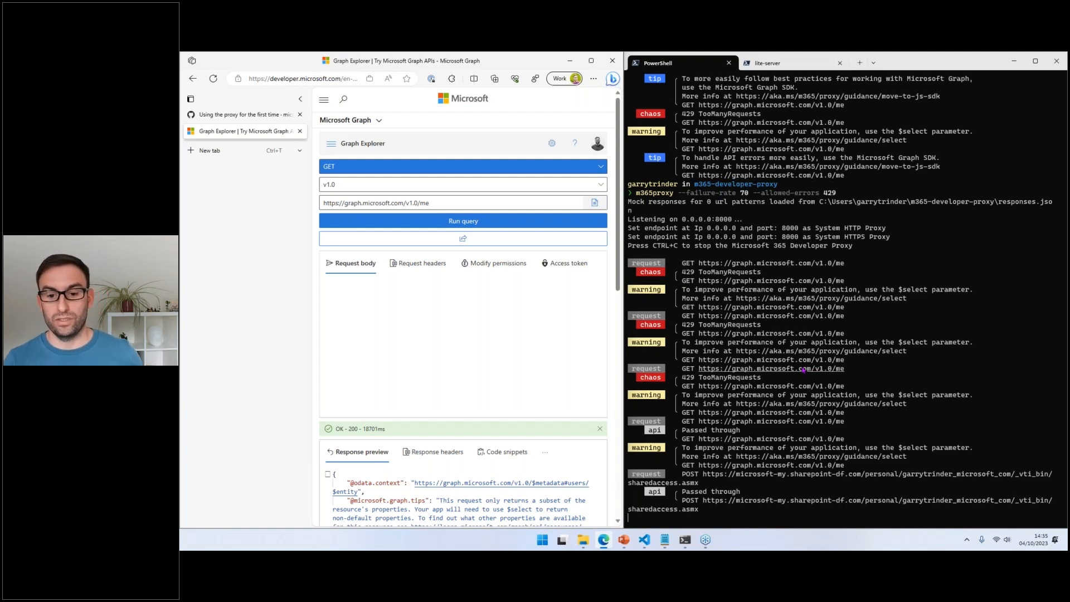
scroll("down", 3)
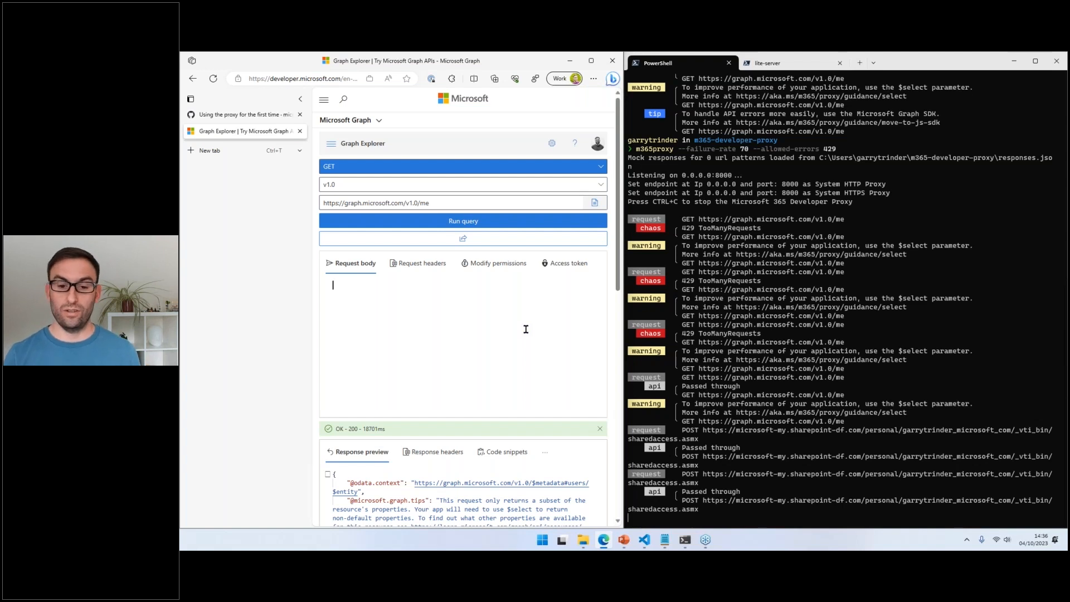
scroll("down", 3)
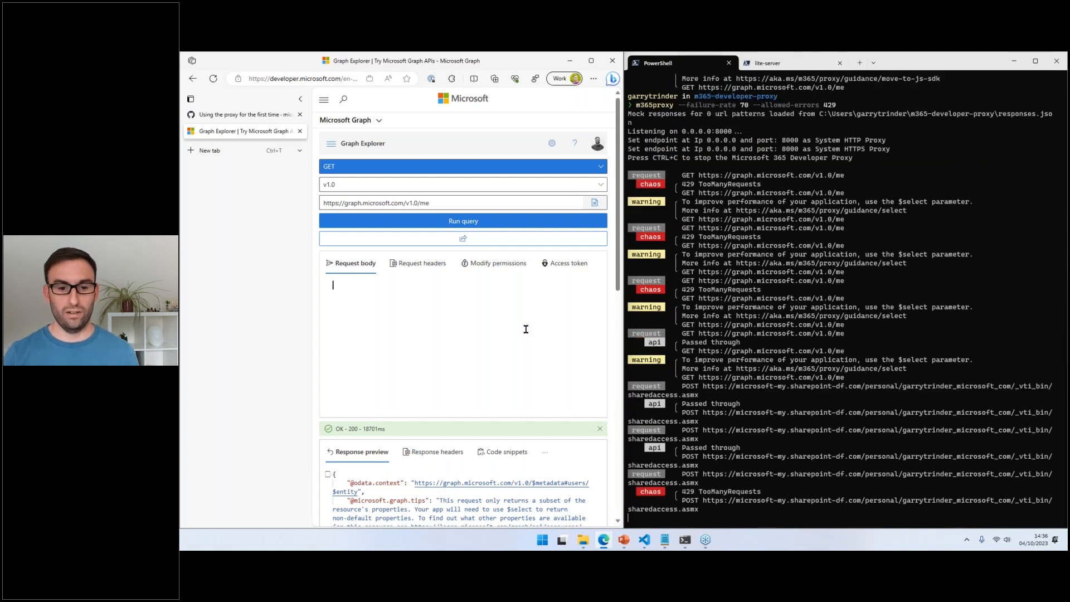